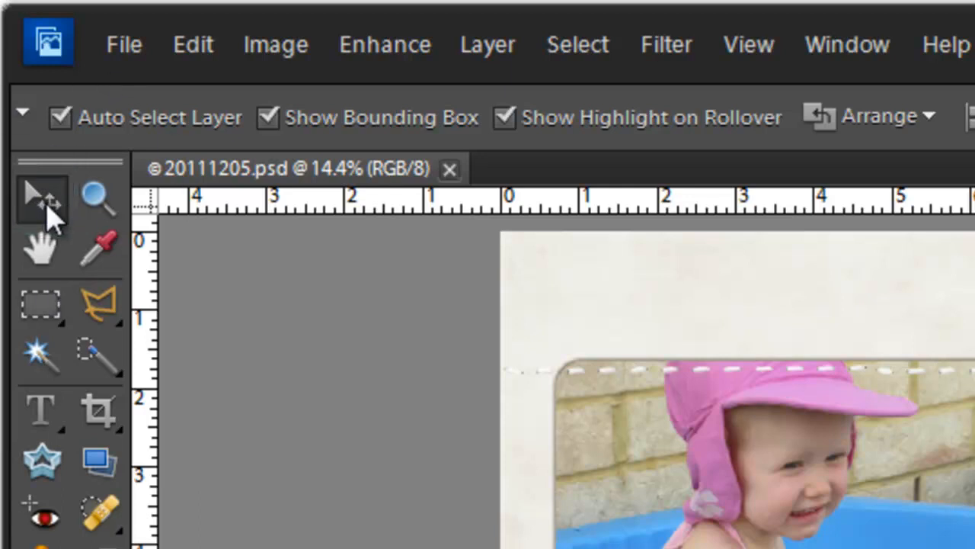
pyautogui.moveTo(49, 210)
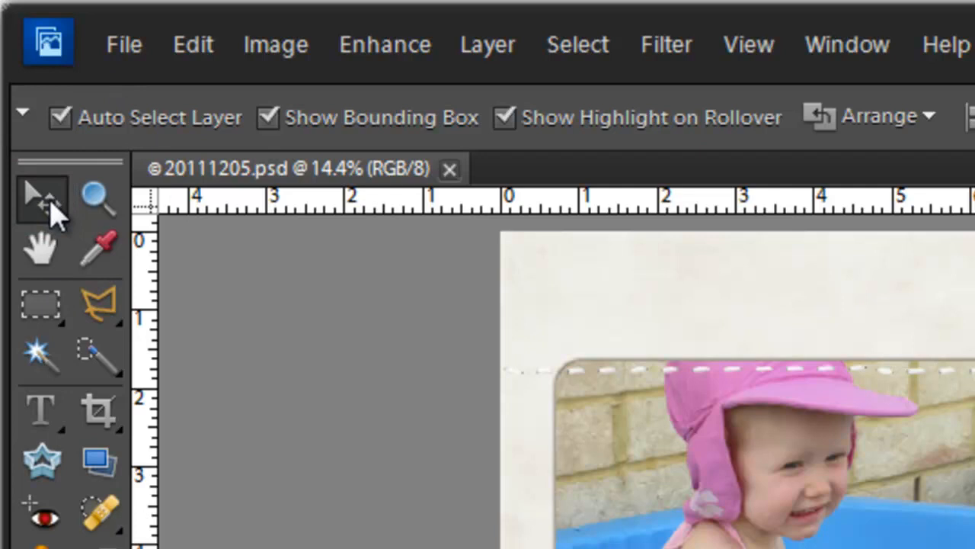
pyautogui.moveTo(43, 198)
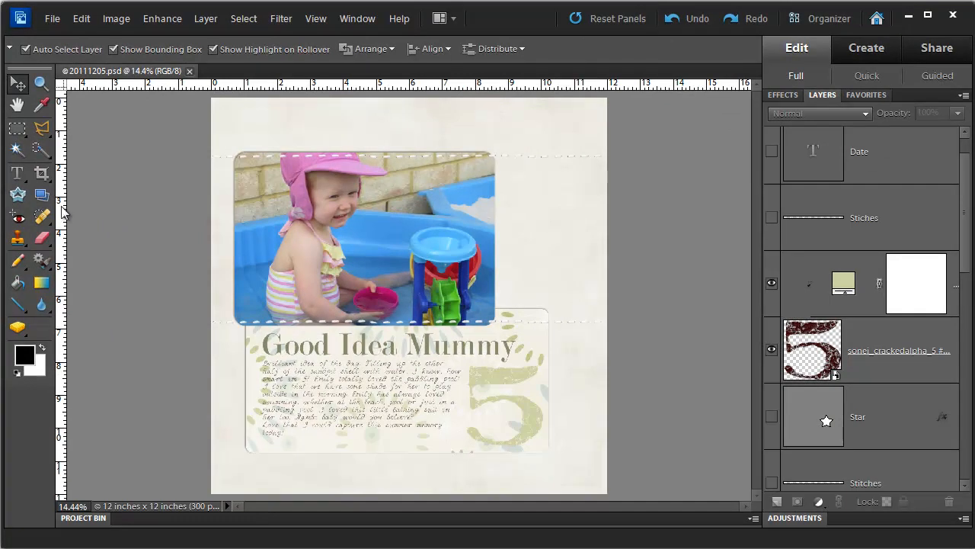
pyautogui.moveTo(63, 215)
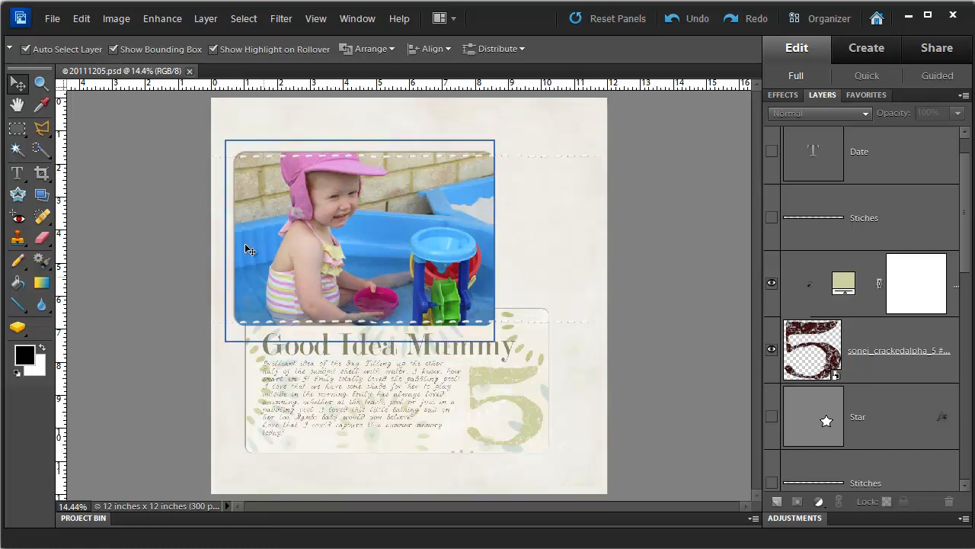
# Open the mshanhun-album-05 template PSD as a second document.
pyautogui.click(52, 18)
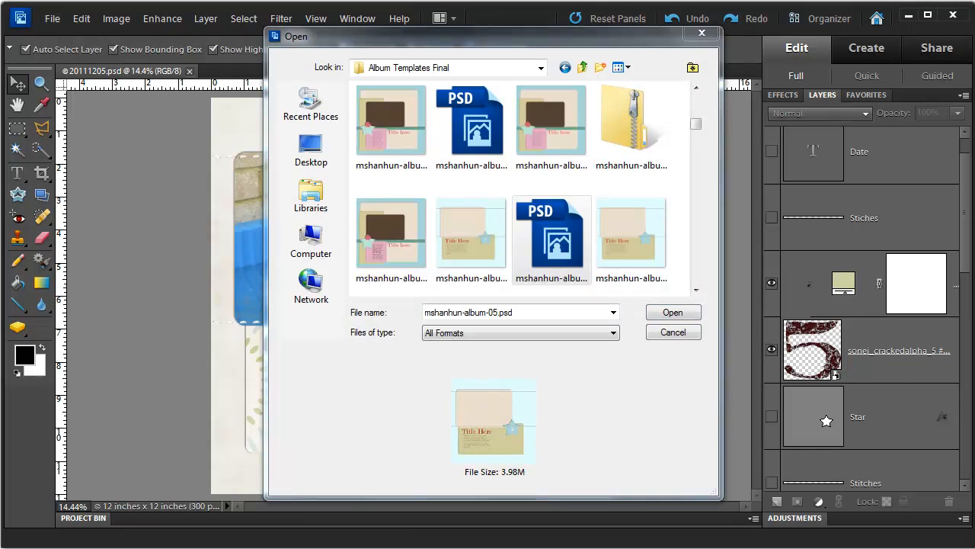
pyautogui.click(672, 310)
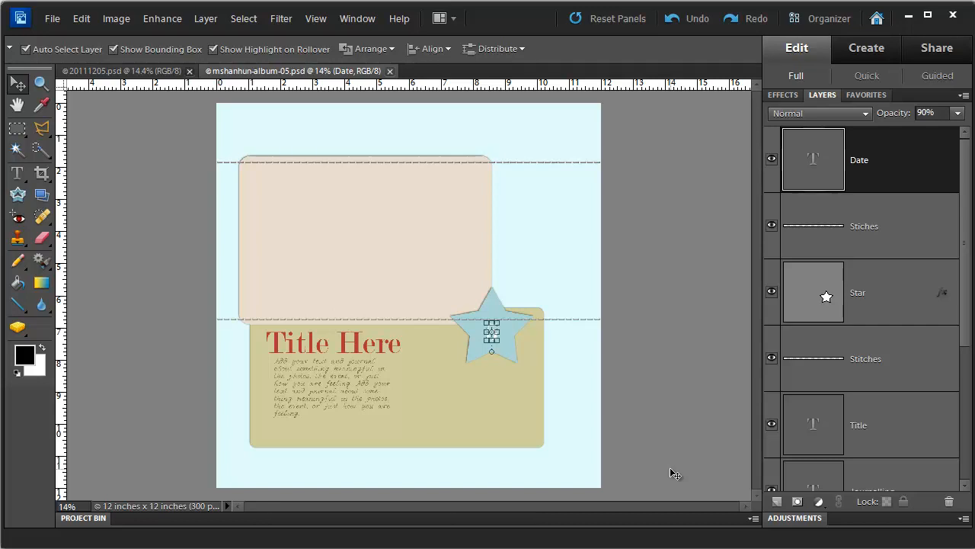
pyautogui.moveTo(128, 177)
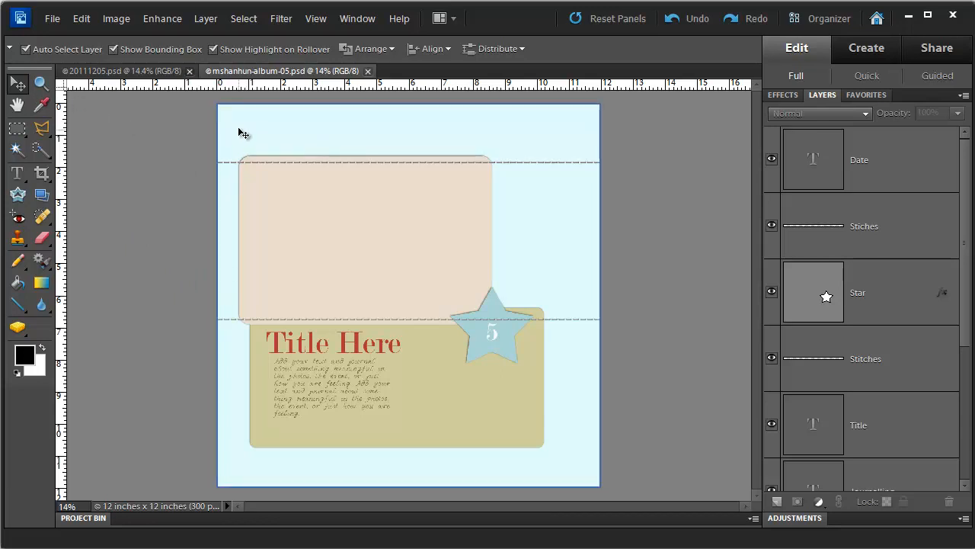
pyautogui.moveTo(276, 126)
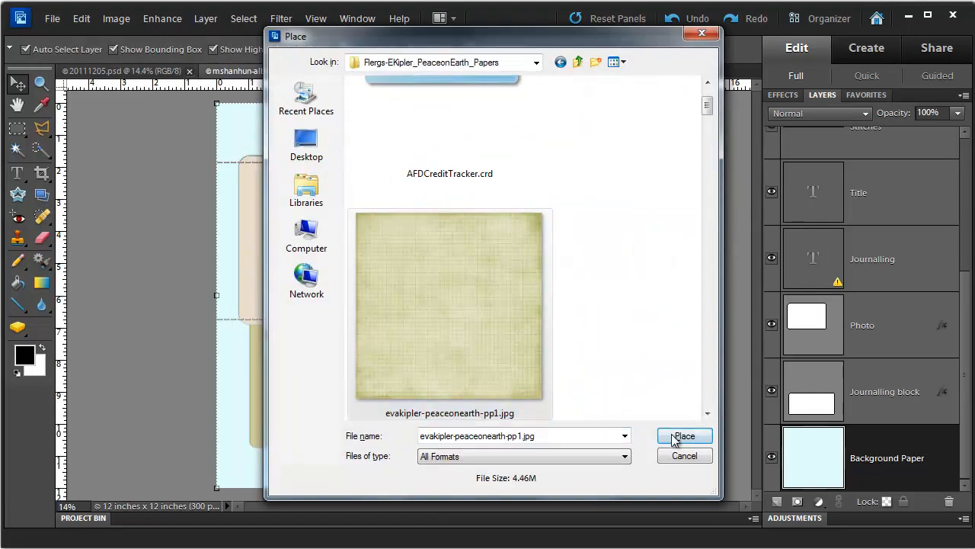
# Place and commit the green grid paper as background, then target the Journalling block layer.
pyautogui.click(683, 435)
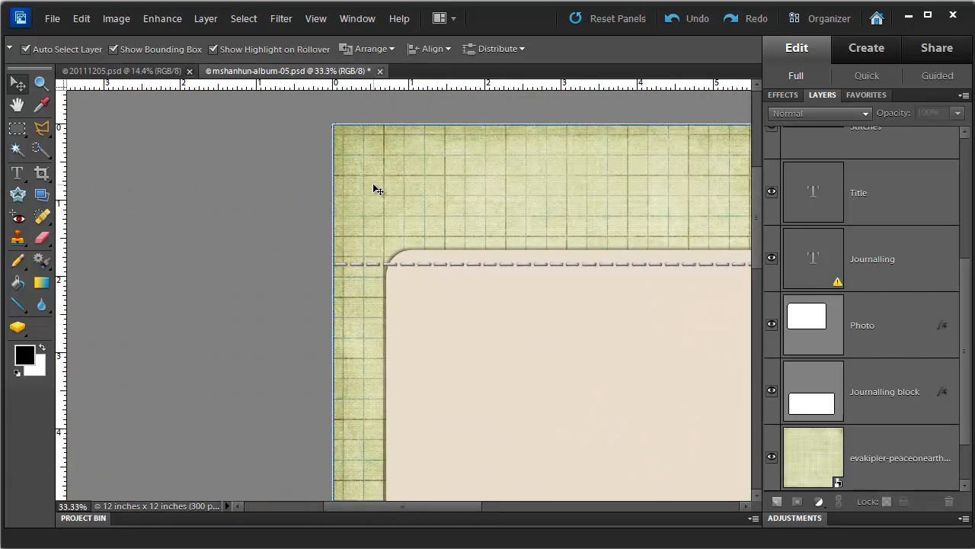
pyautogui.click(900, 457)
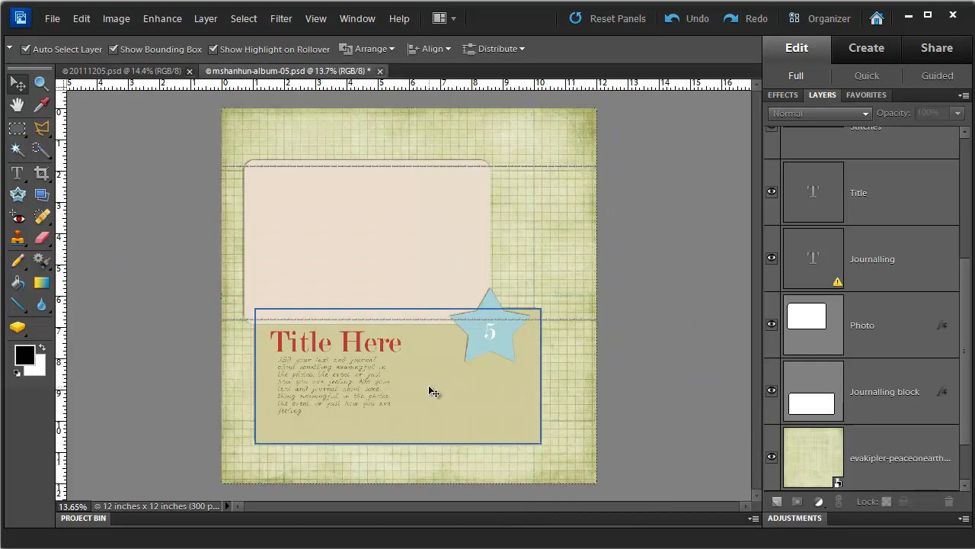
pyautogui.click(884, 390)
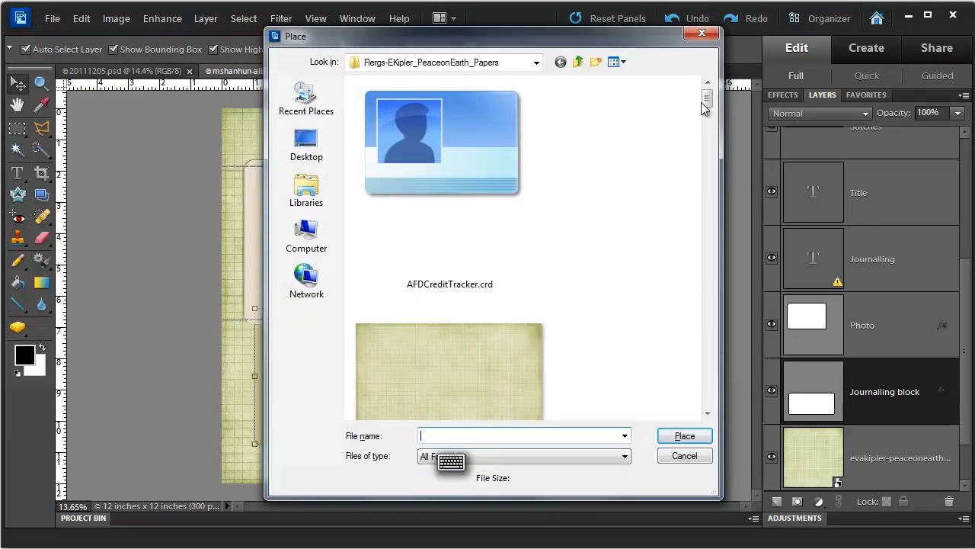
# Place Flergs_PeaceonEarth_Paper7 clipped into the journalling block, then target the Photo layer.
pyautogui.scroll(-3)
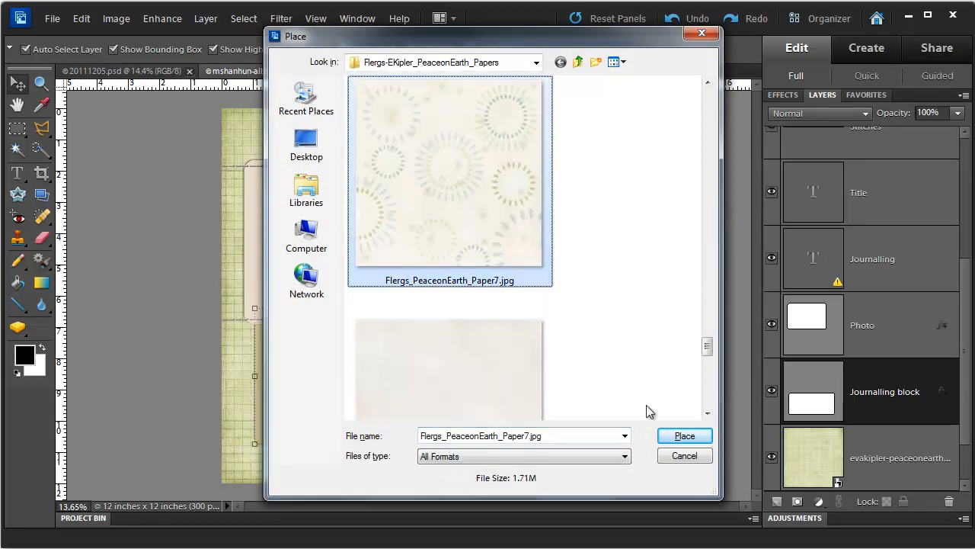
pyautogui.click(683, 436)
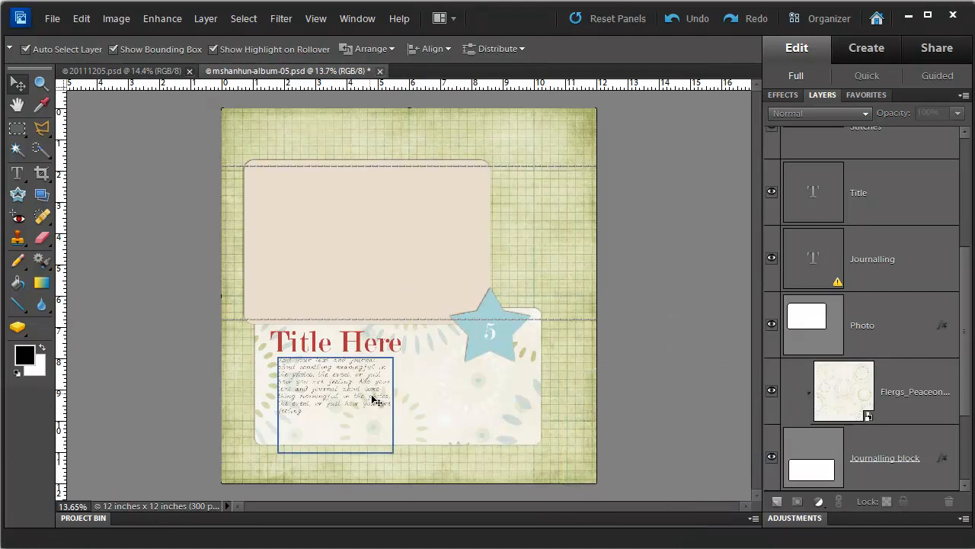
pyautogui.click(845, 390)
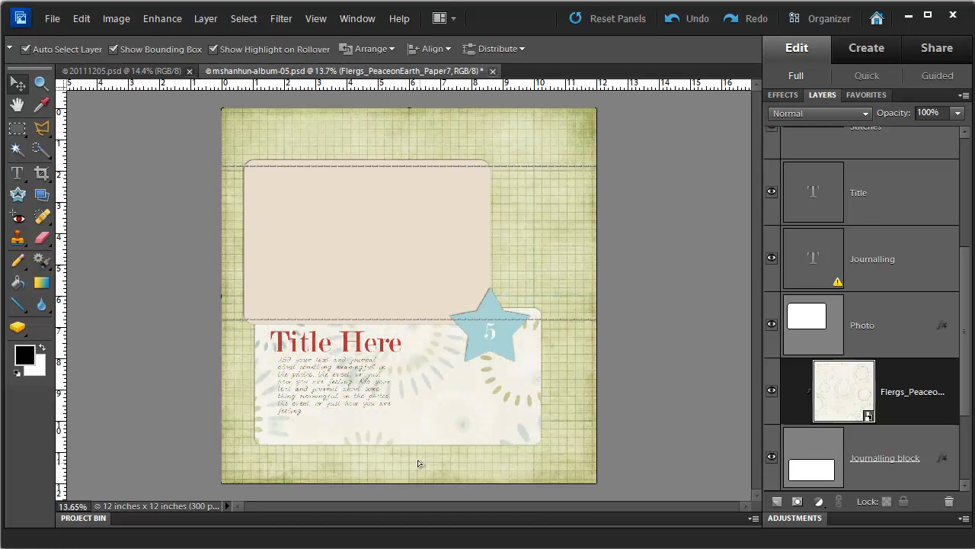
pyautogui.click(862, 325)
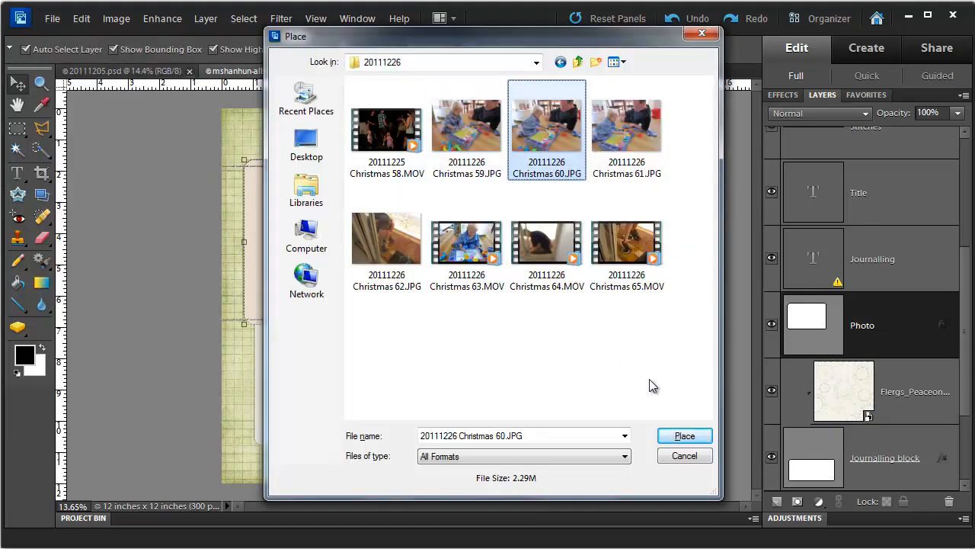
# Place 20111226 Christmas 60.JPG clipped in the photo frame, scaled to about 79.5%.
pyautogui.click(683, 435)
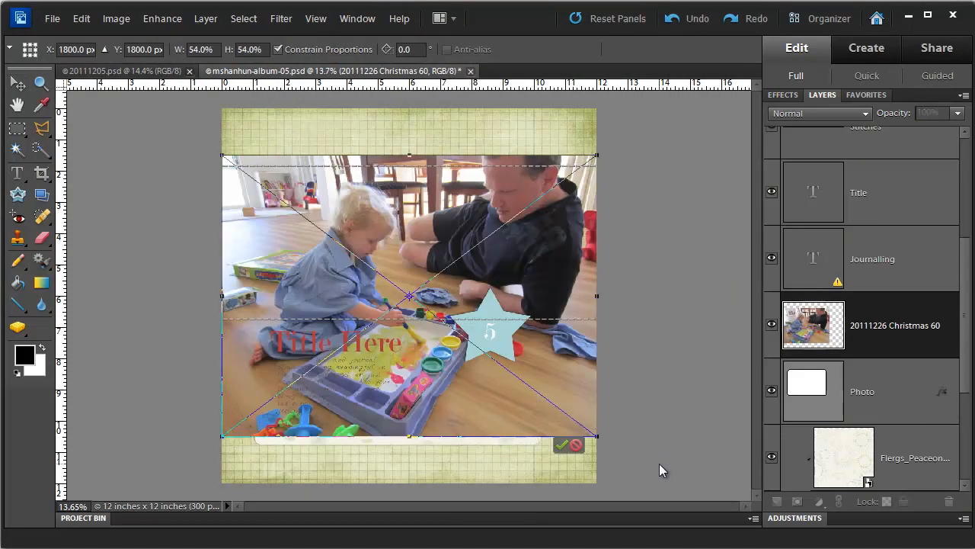
pyautogui.moveTo(578, 445)
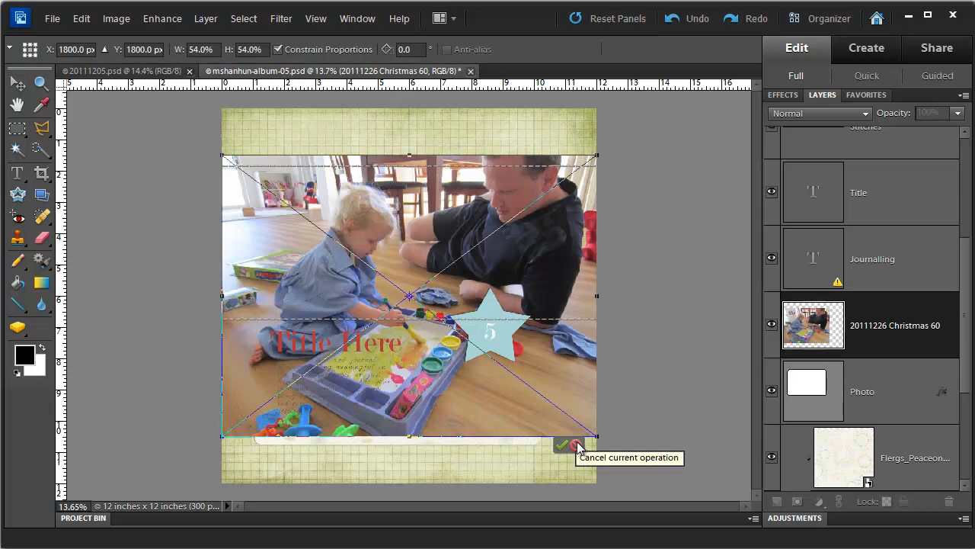
pyautogui.click(564, 445)
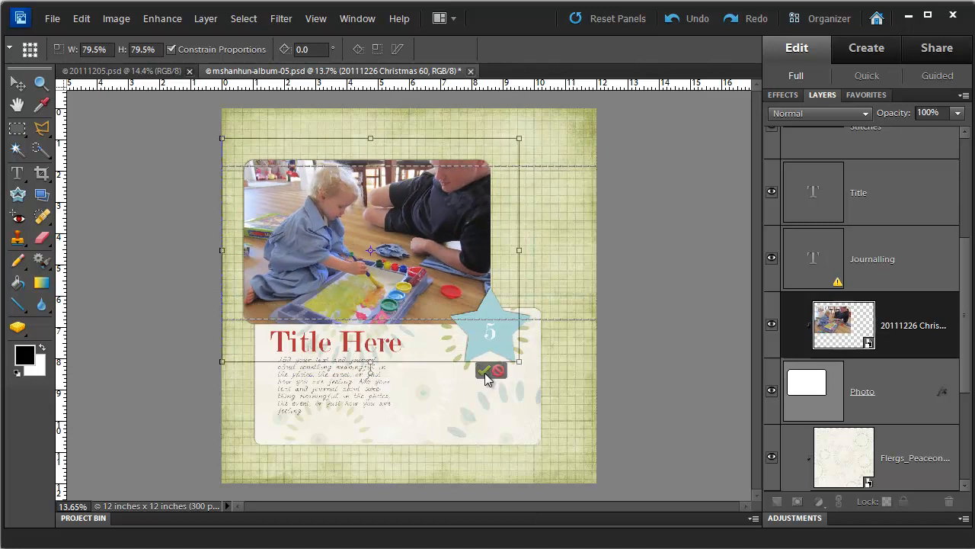
pyautogui.click(491, 372)
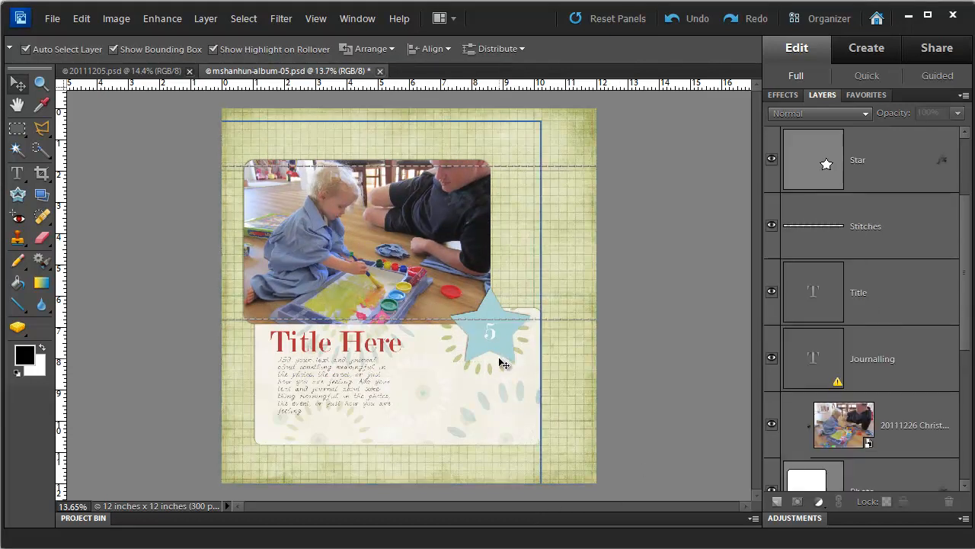
# Retype the title as 'Boxing Day' and bring up More Colors to recolour it dark.
pyautogui.click(335, 342)
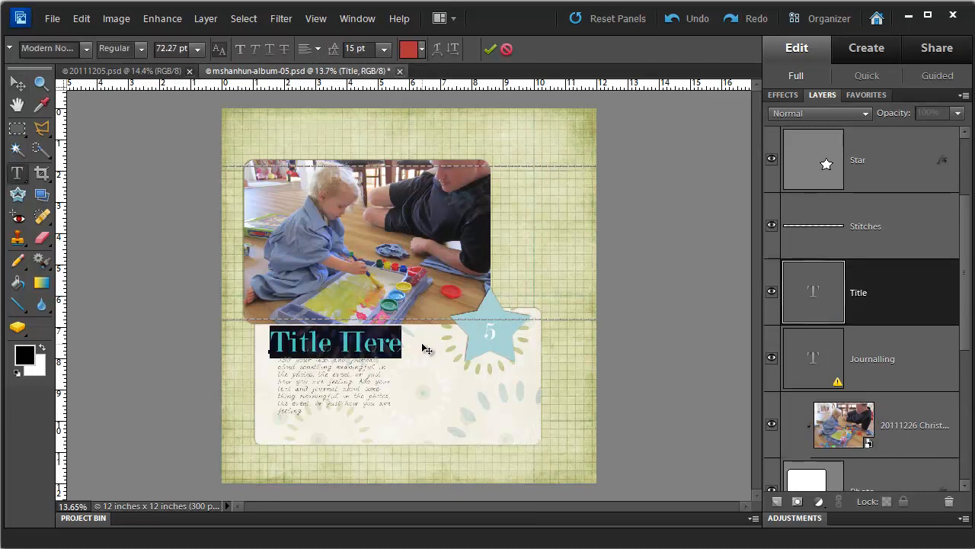
pyautogui.write('Boxing D')
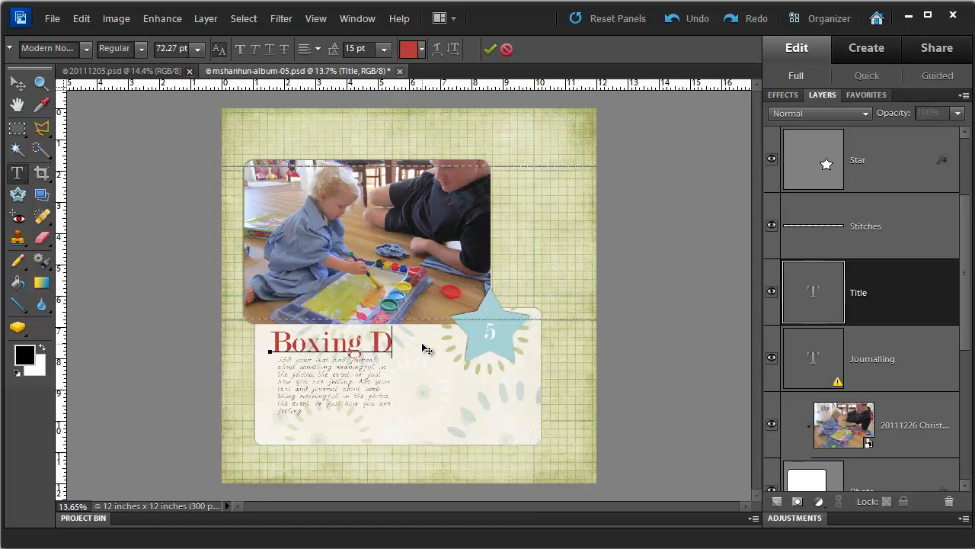
pyautogui.write('ay')
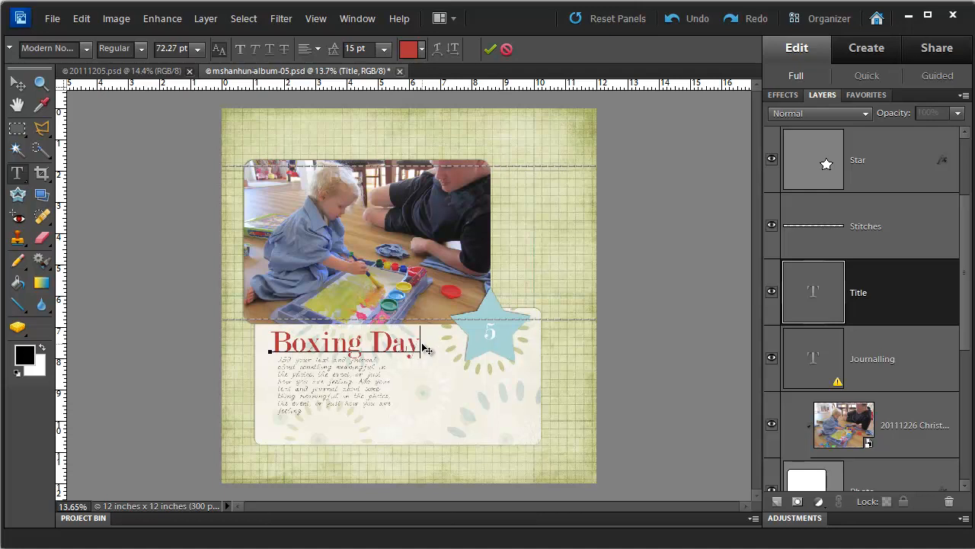
pyautogui.click(411, 48)
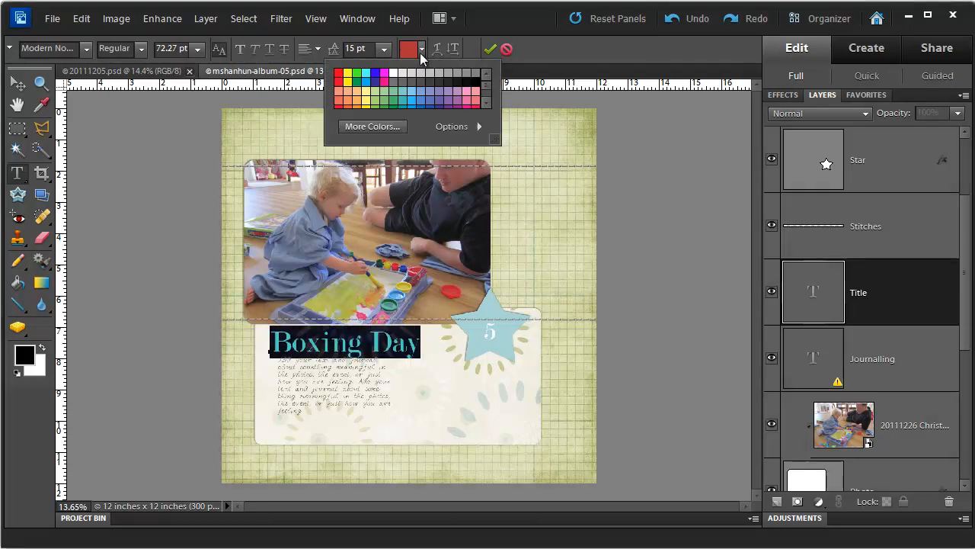
pyautogui.click(372, 125)
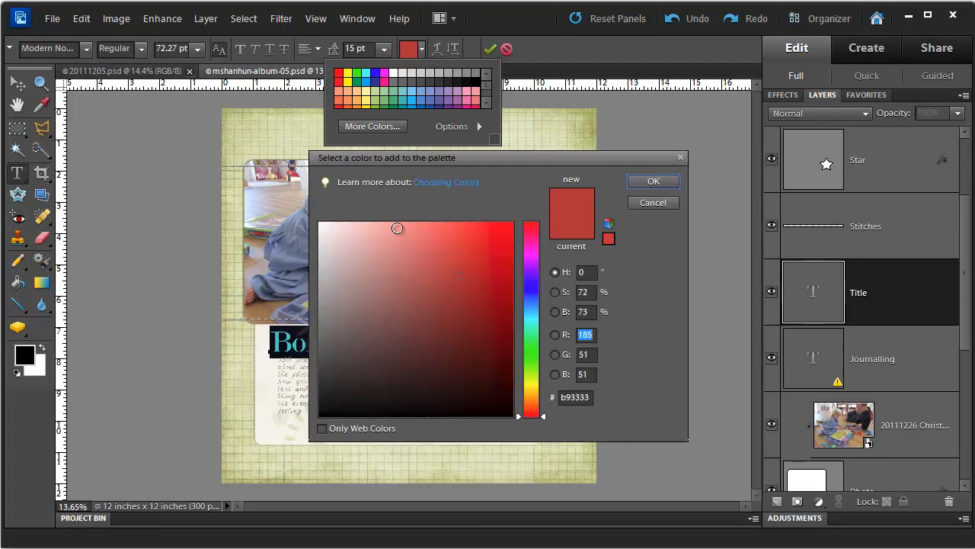
pyautogui.moveTo(256, 148)
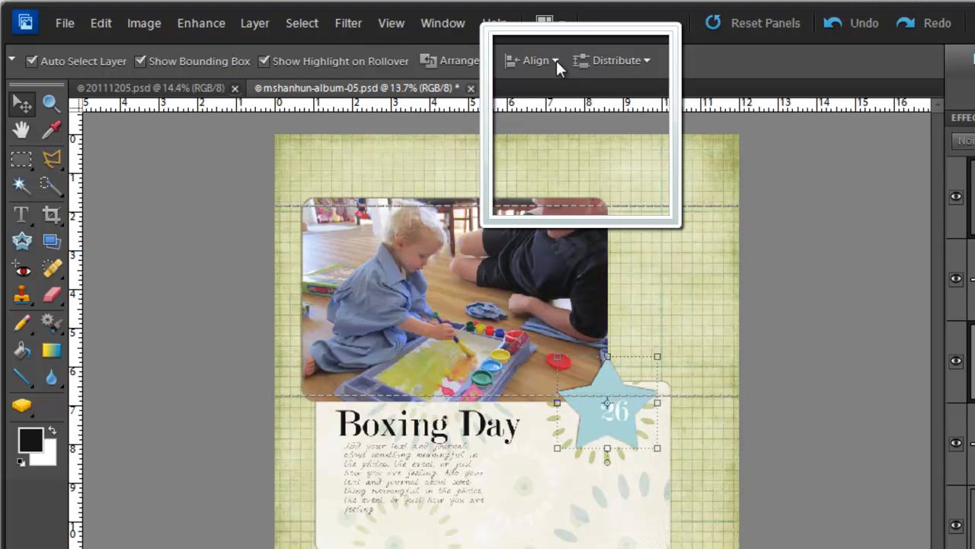
# Align the date number and star on Horizontal Centers.
pyautogui.click(534, 61)
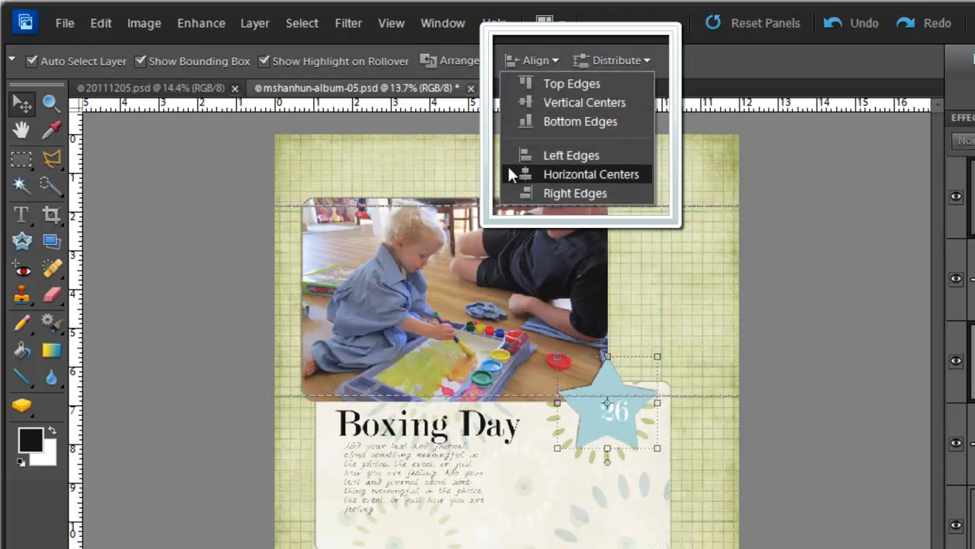
pyautogui.click(591, 174)
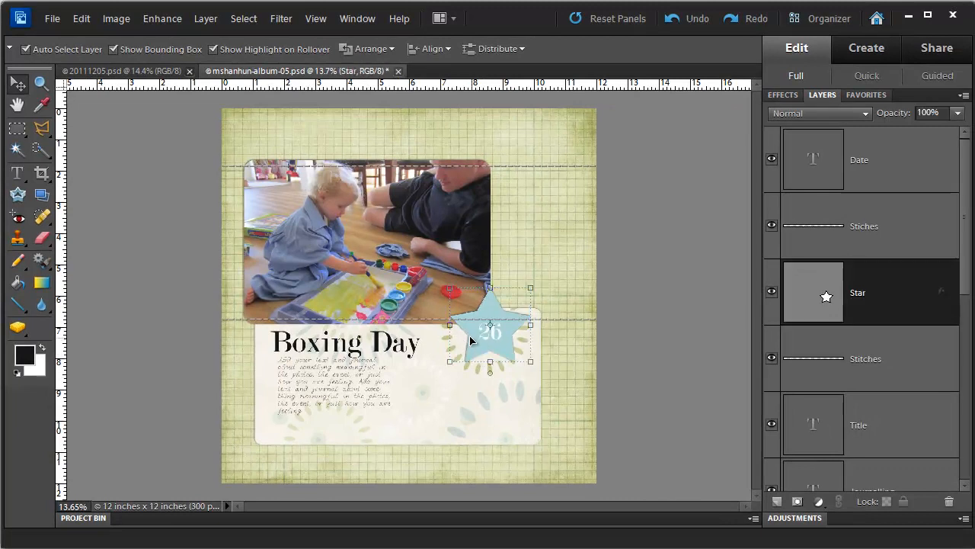
# Start File > Place to bring patterned paper onto the Star layer.
pyautogui.click(52, 18)
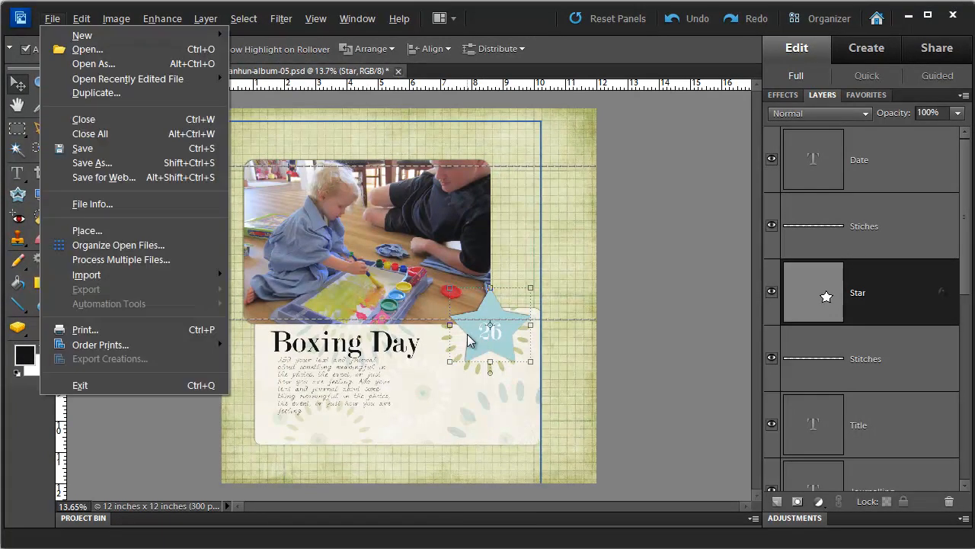
pyautogui.click(87, 230)
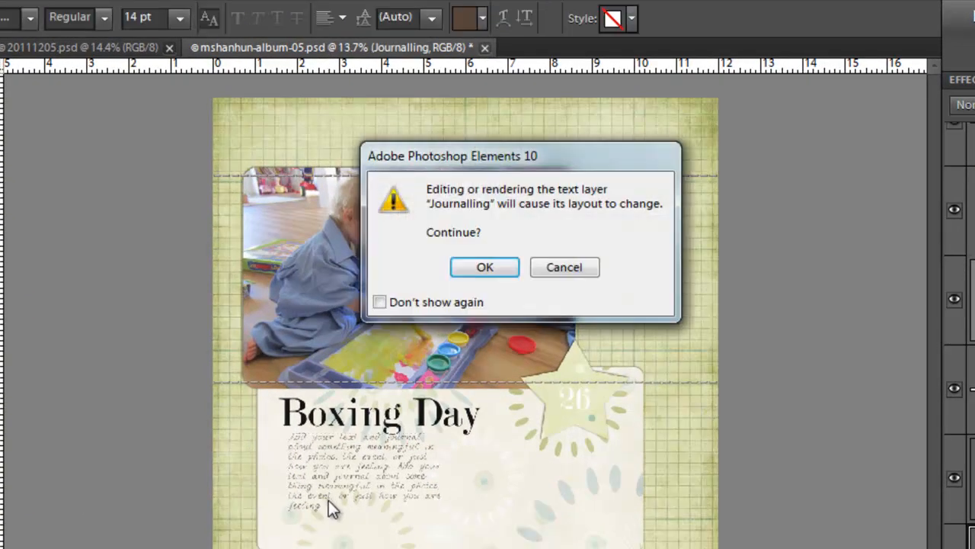
# Accept the text layer layout warning and go to File to save the page.
pyautogui.click(484, 267)
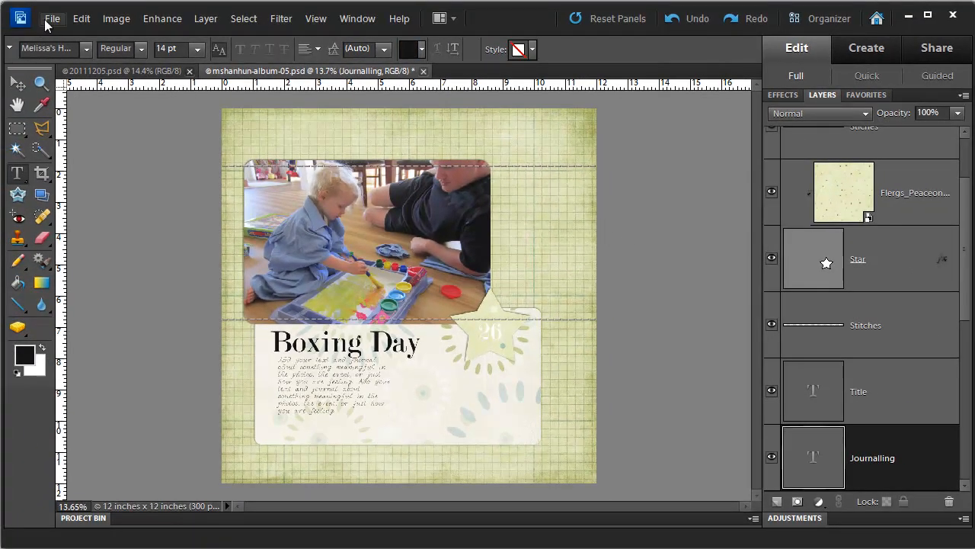
pyautogui.click(52, 18)
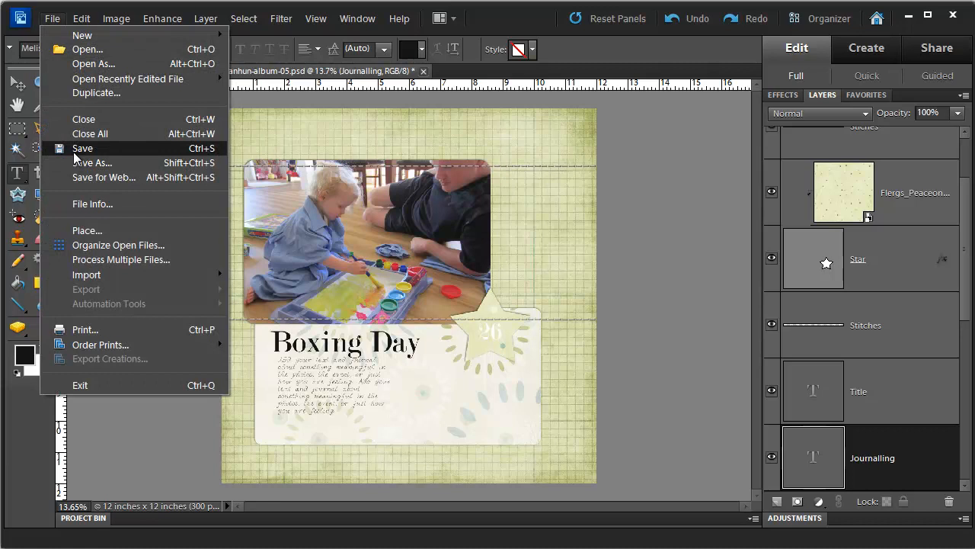